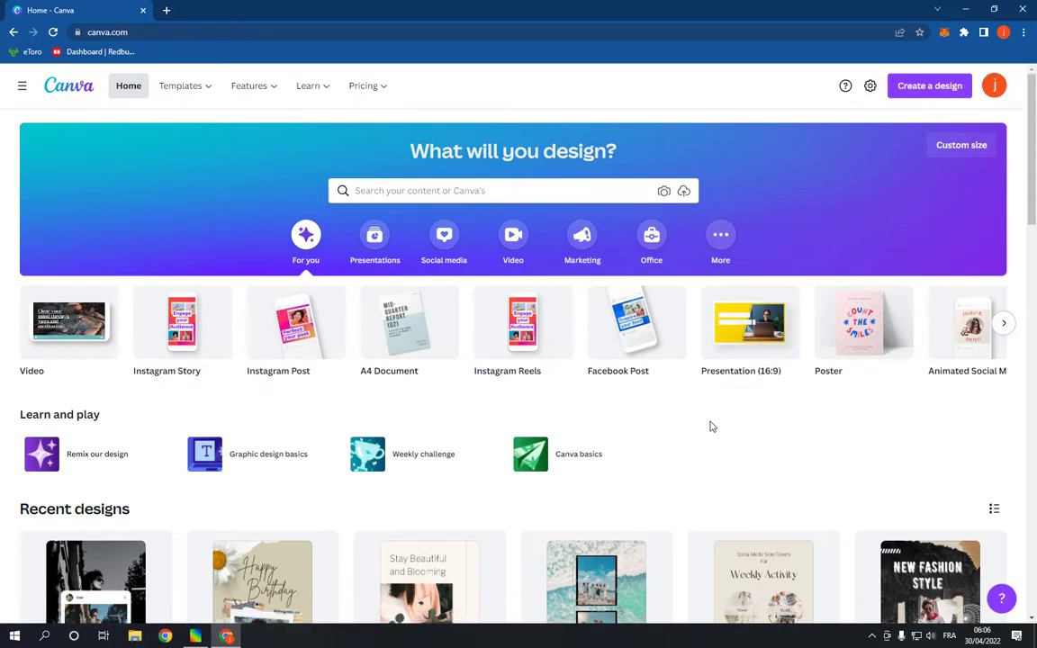
Step: Search Create a design for 'flyer' and start a blank A4 Flyer design
scroll("down", 3)
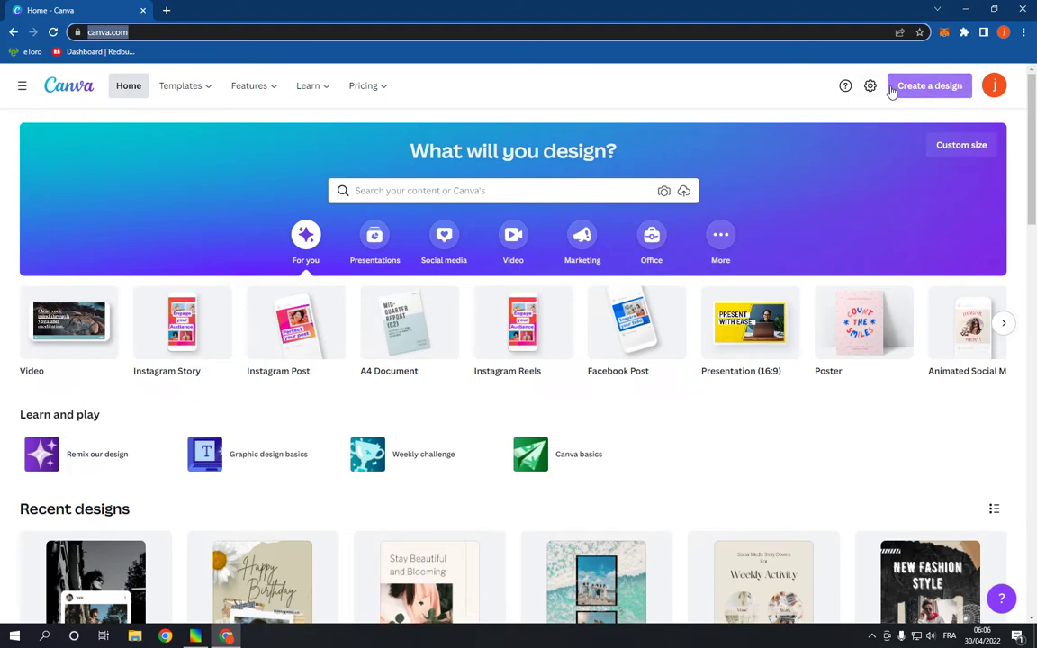
type("flyer")
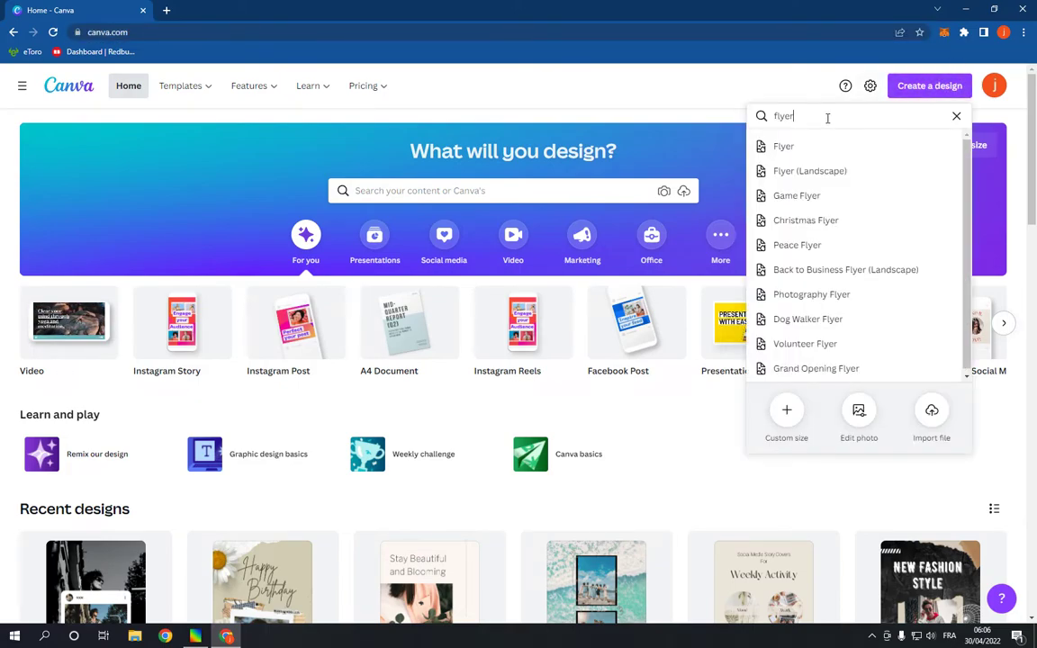
left_click(784, 146)
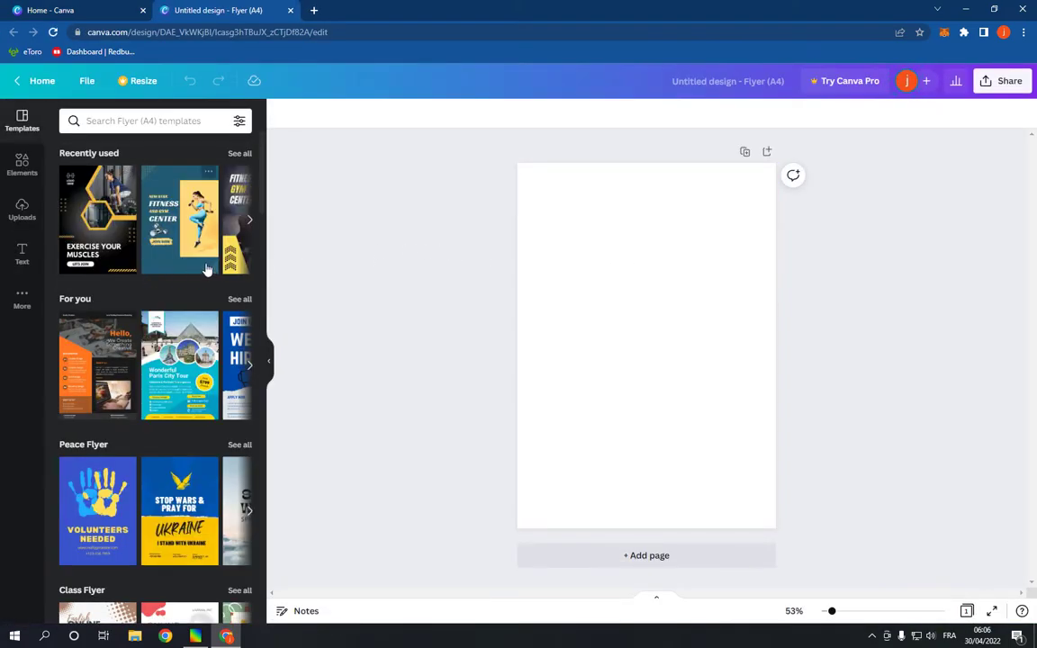
Step: Scroll the Templates panel past flyer categories until School Flyer appears
scroll("down", 3)
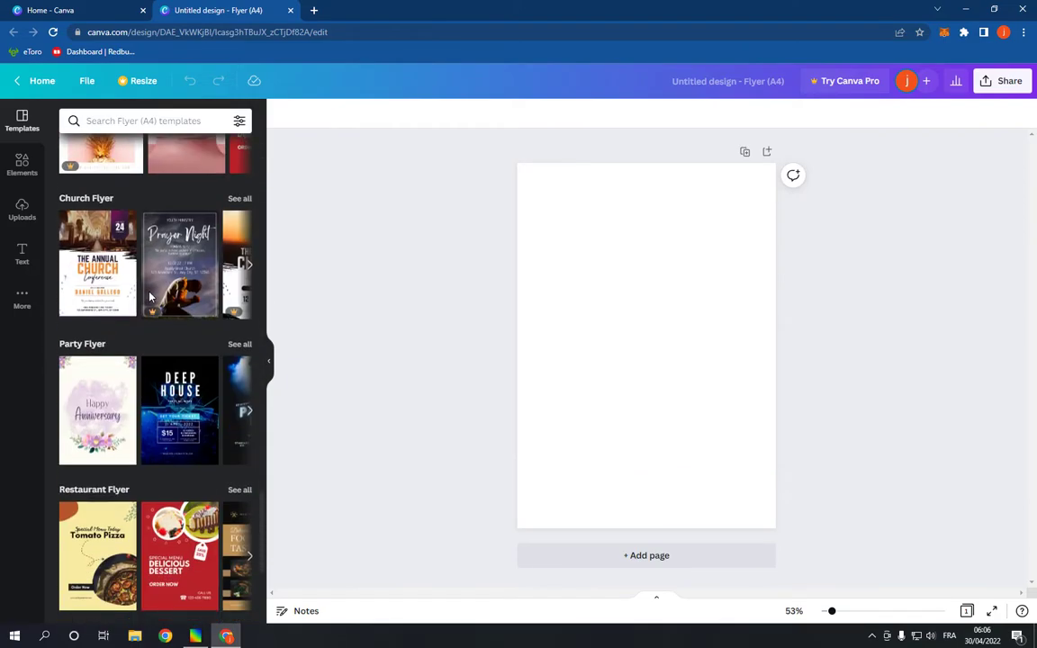
scroll("down", 3)
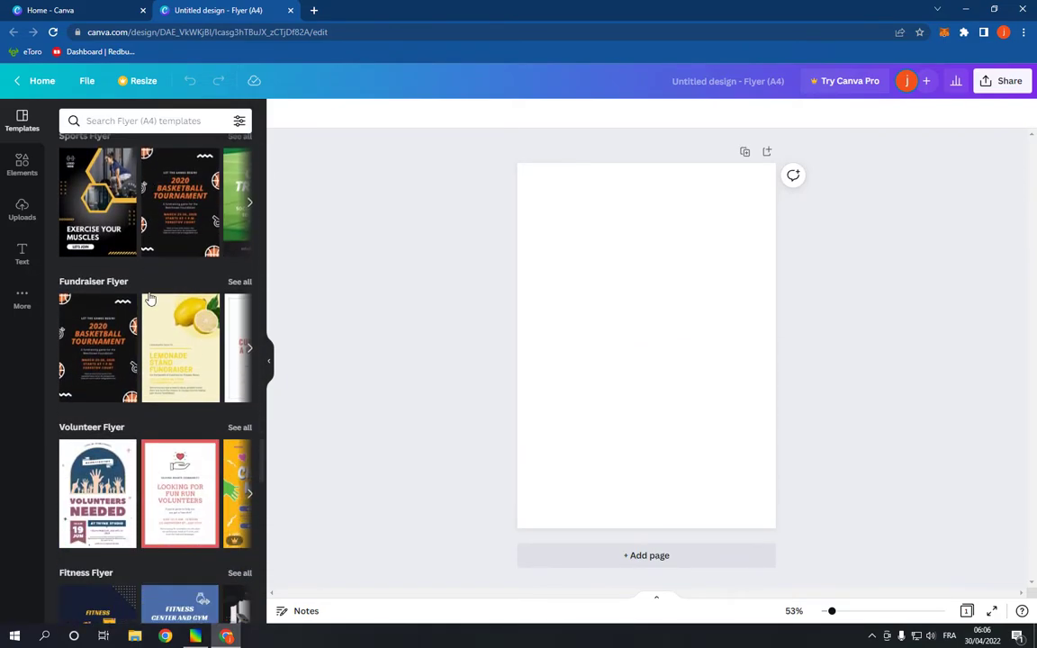
scroll("down", 3)
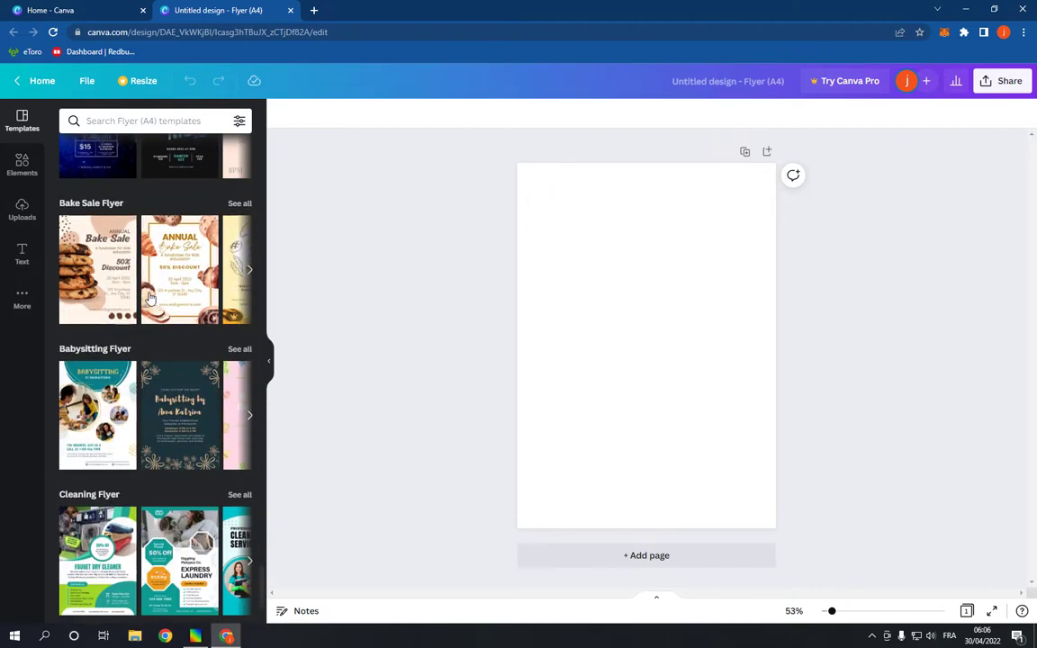
scroll("down", 3)
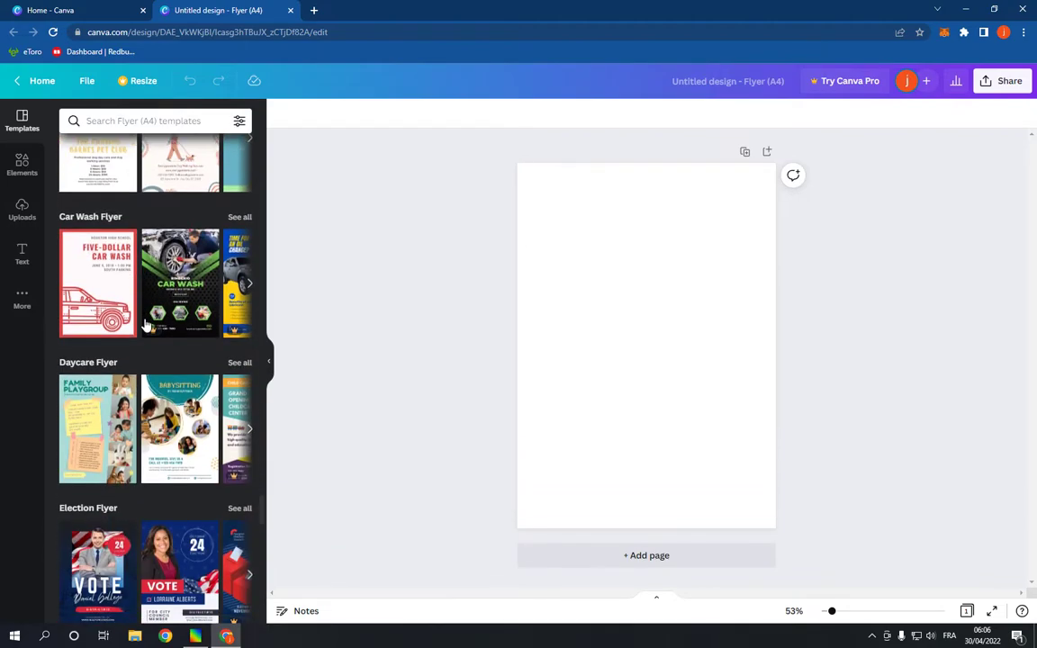
scroll("down", 3)
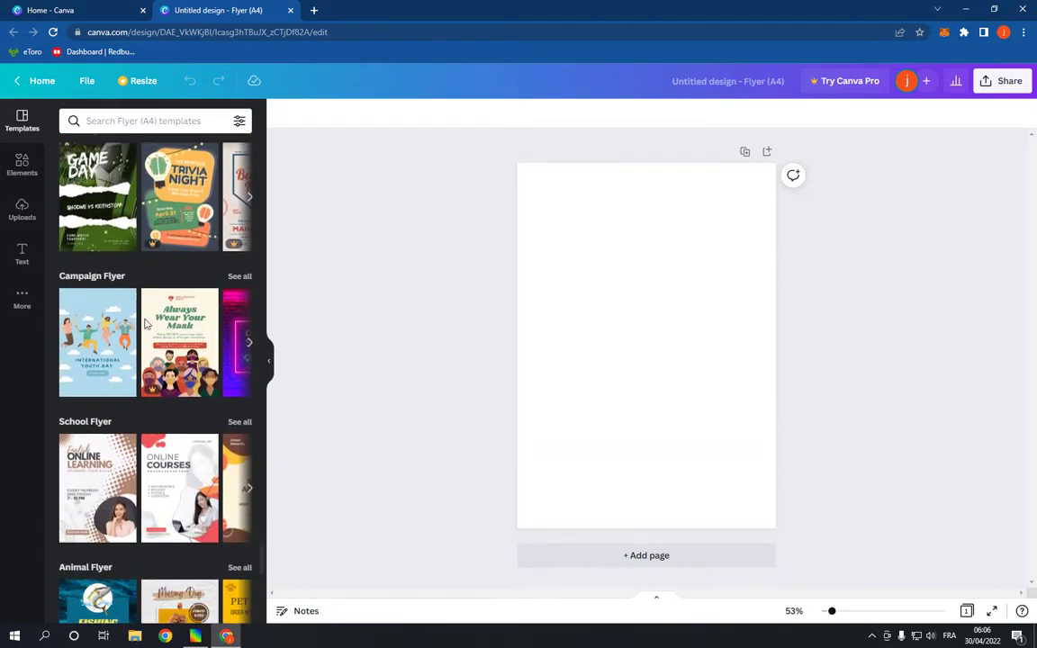
scroll("down", 3)
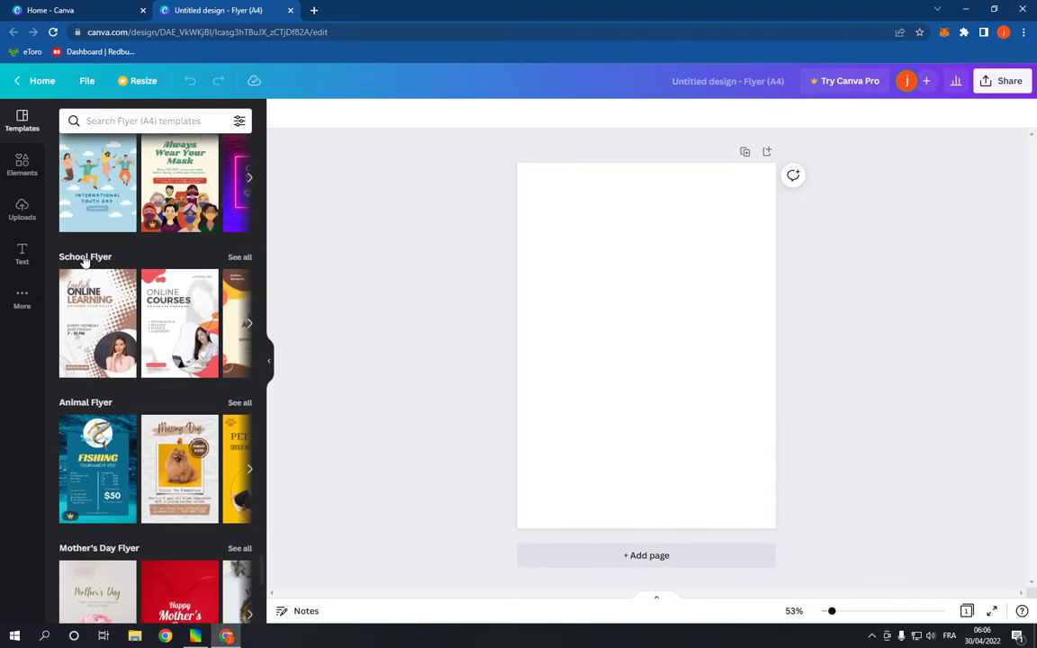
mouse_move(239, 258)
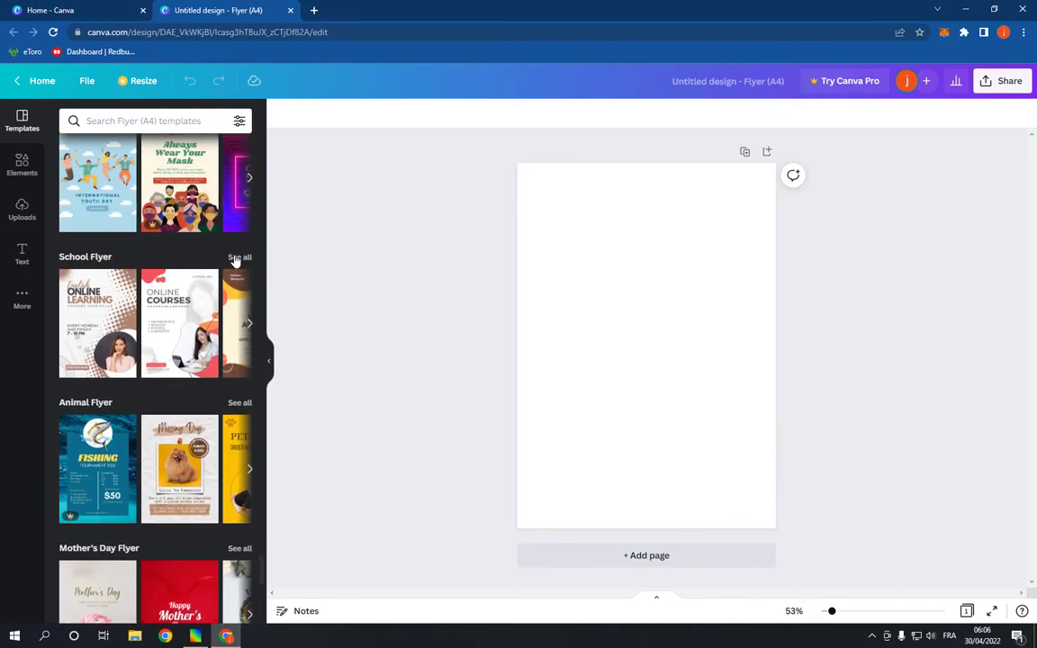
Step: Apply the Teacher Appreciation Week template after trying School Admission, briefly opening Share
left_click(239, 256)
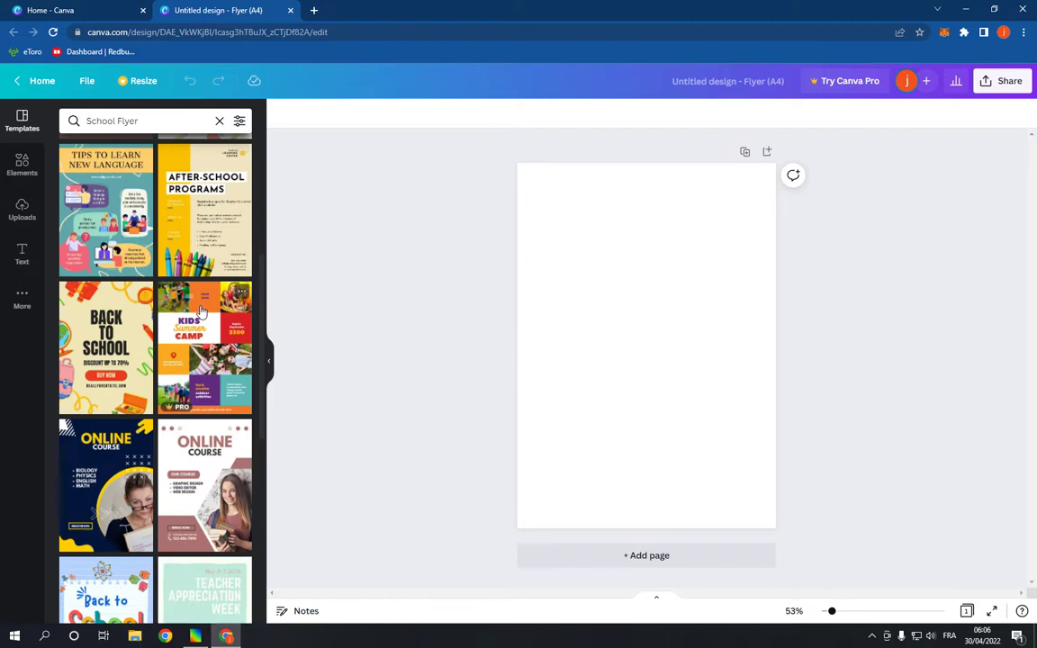
left_click(106, 342)
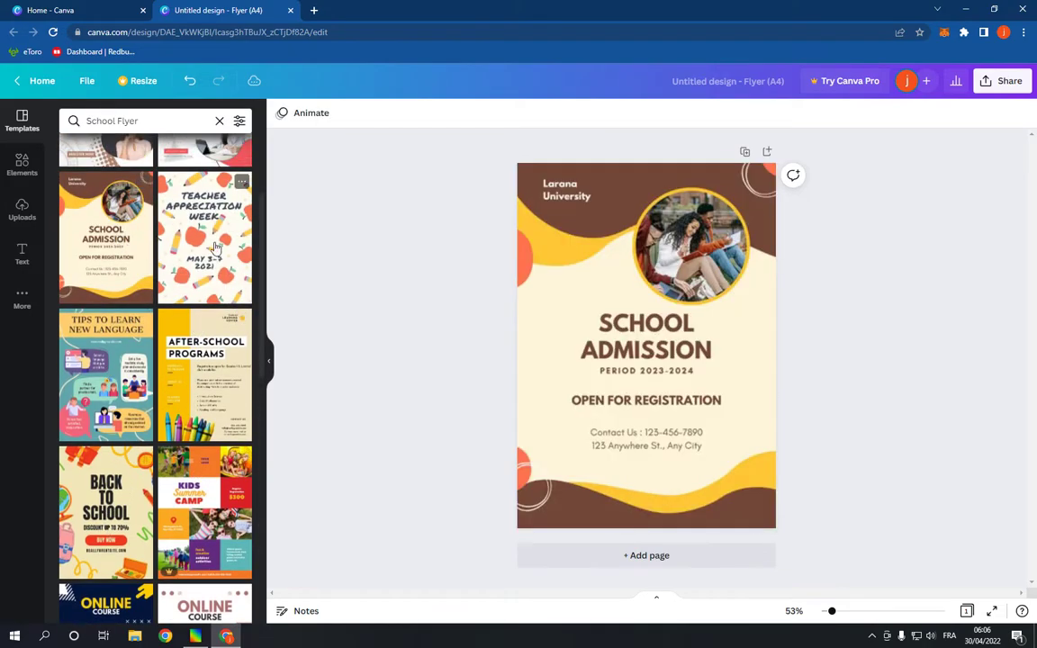
left_click(206, 238)
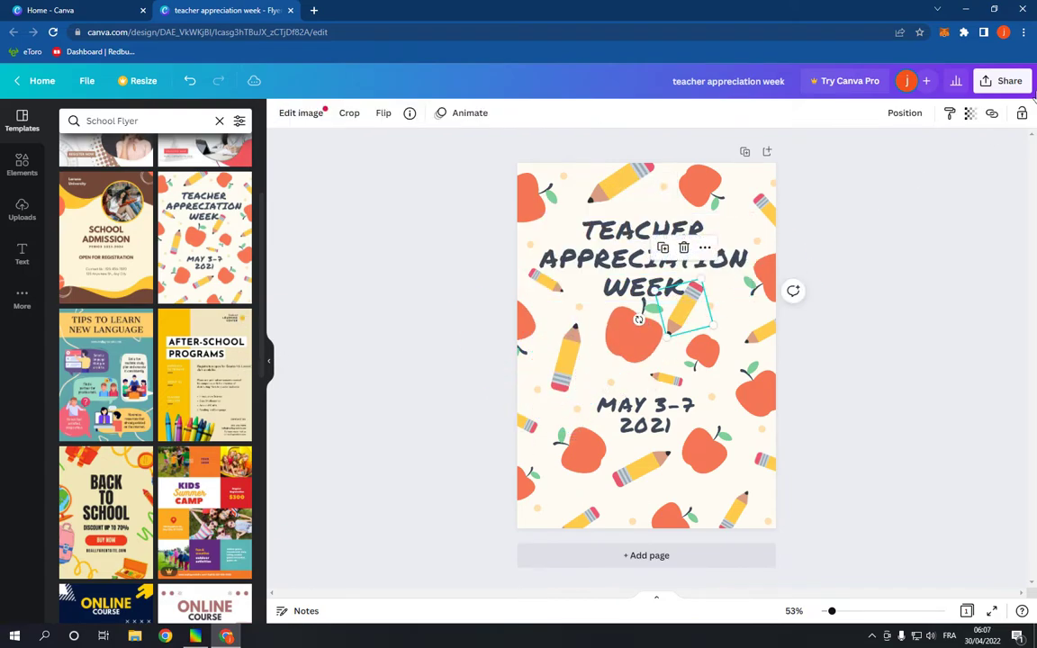
left_click(1001, 80)
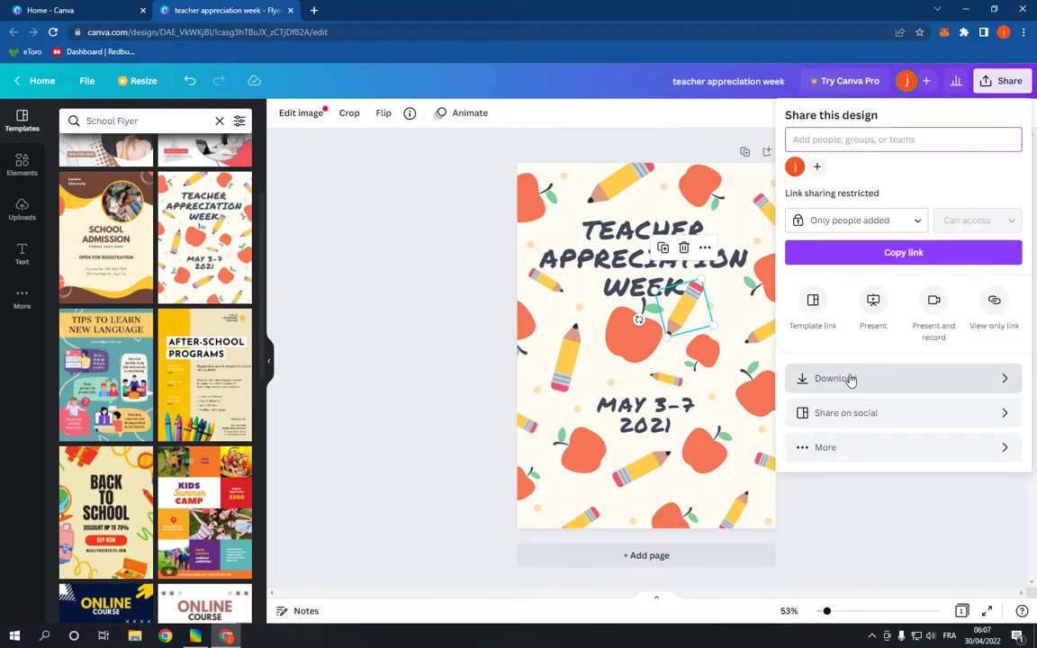
left_click(408, 247)
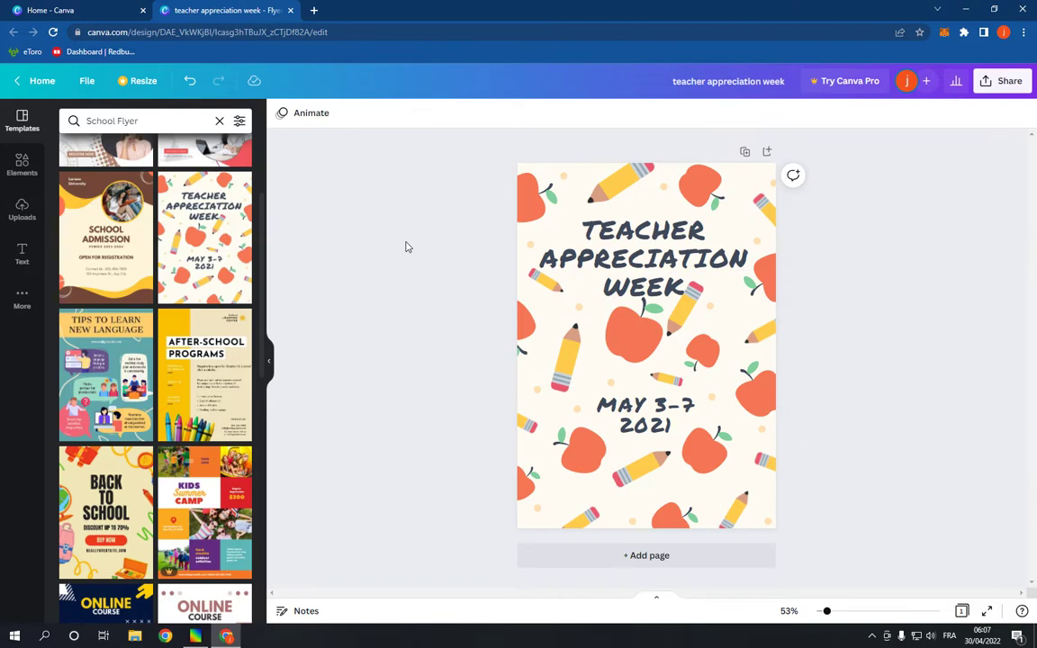
Step: Try Back to School, apply Online Course instead, and select the OUR COURSE heading
scroll("down", 3)
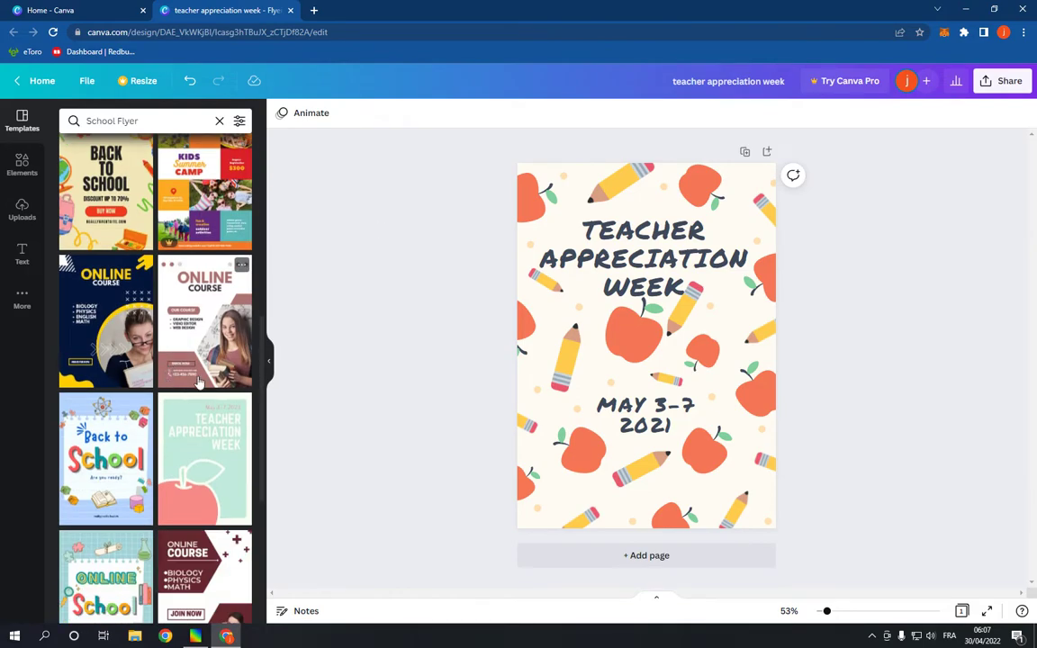
left_click(105, 459)
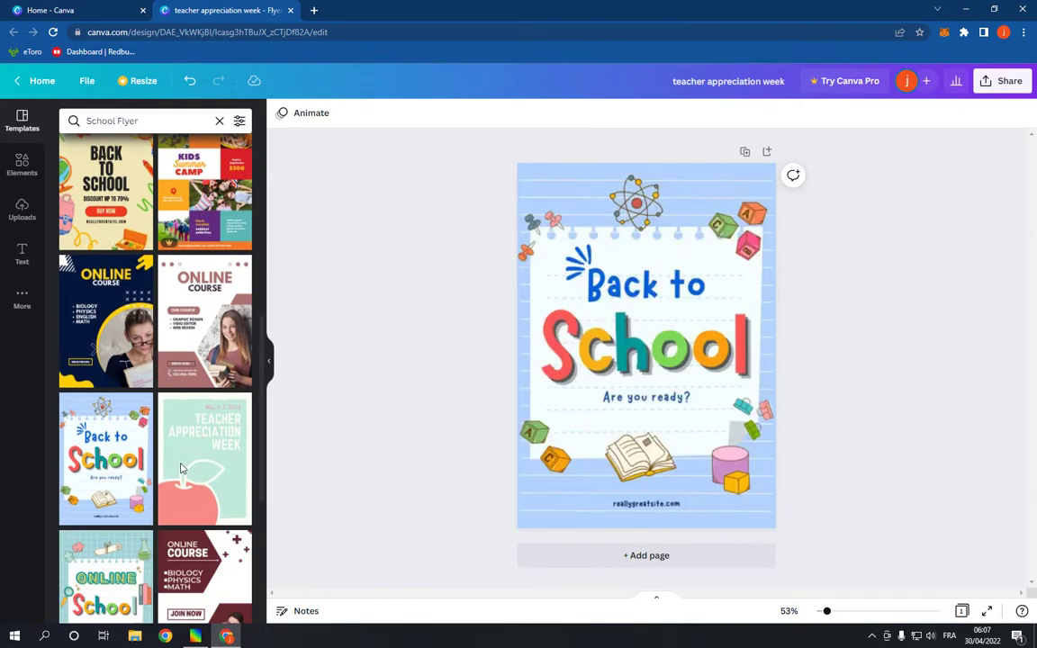
left_click(205, 321)
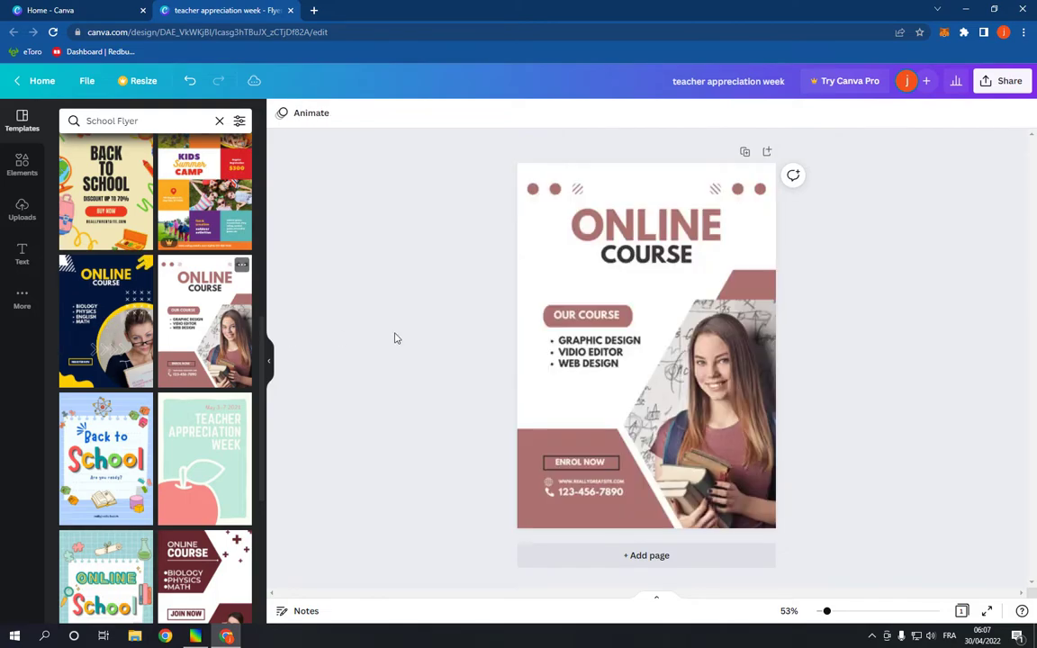
left_click(586, 315)
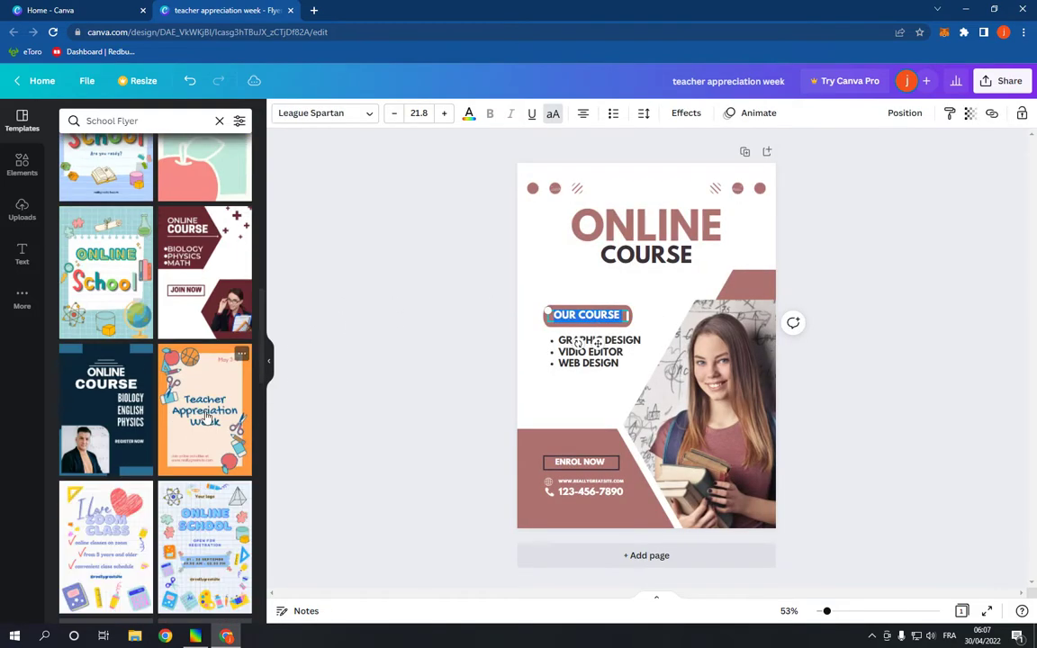